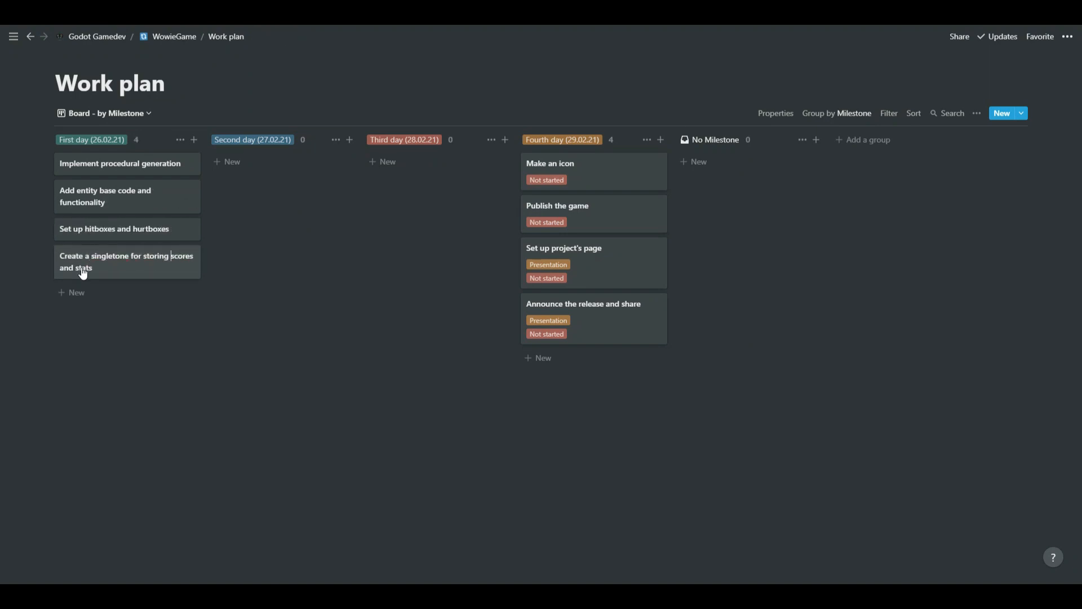
# - Add a 'Set up basic movement for' task card to the First day column
pyautogui.write('Set up basic movement for')
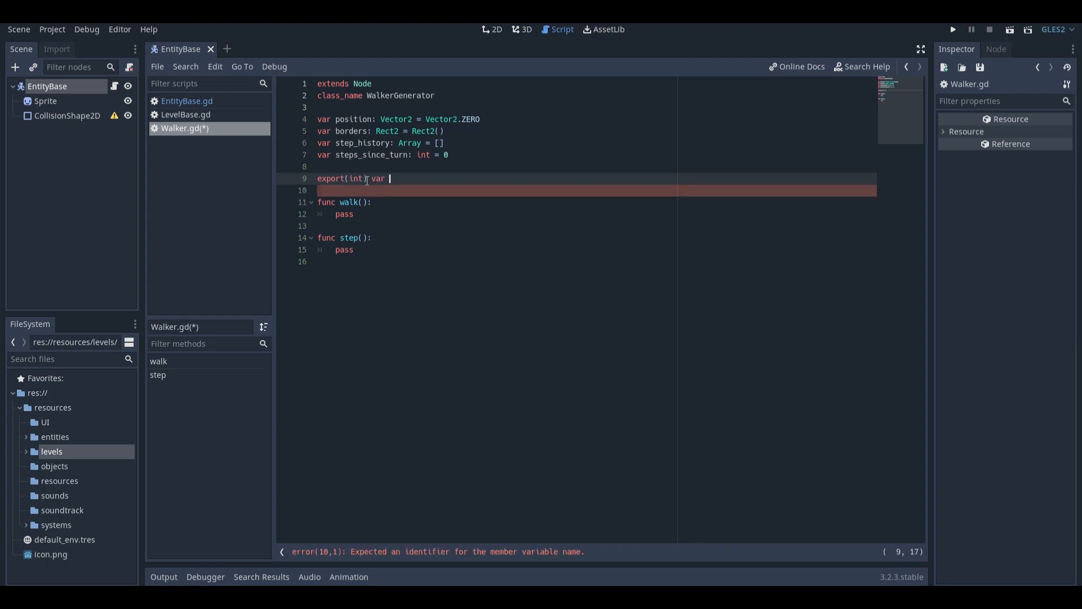
# - Declare max_steps_since_turn = 5 in Walker.gd and exported DAMAGE = 10 in Hitbox.gd
pyautogui.write('max_steps_since_turn: int = 5')
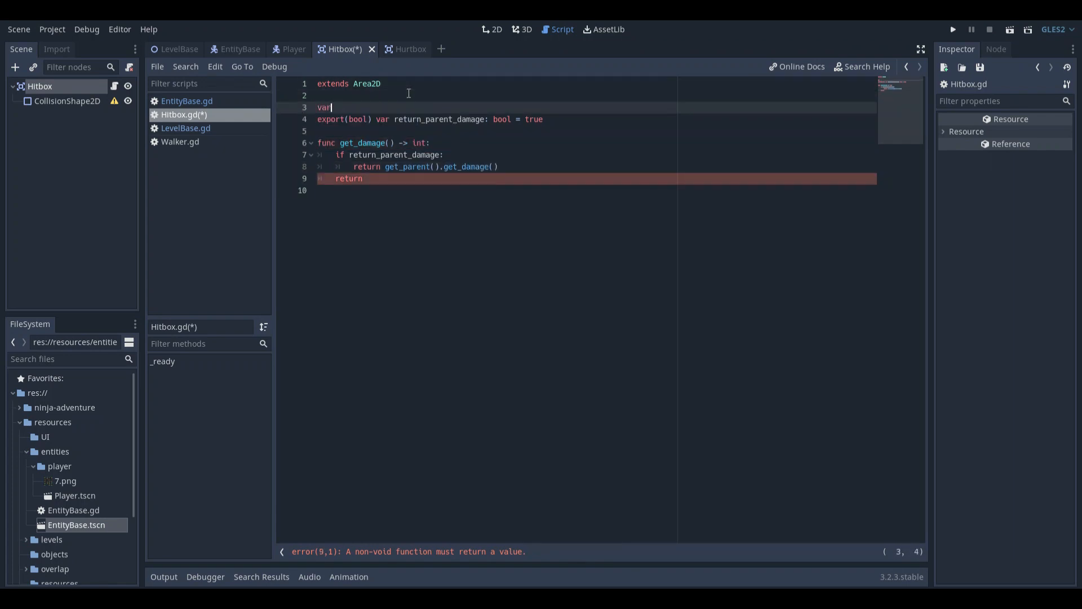
pyautogui.write('export(int)var DAMAGE: int = 10')
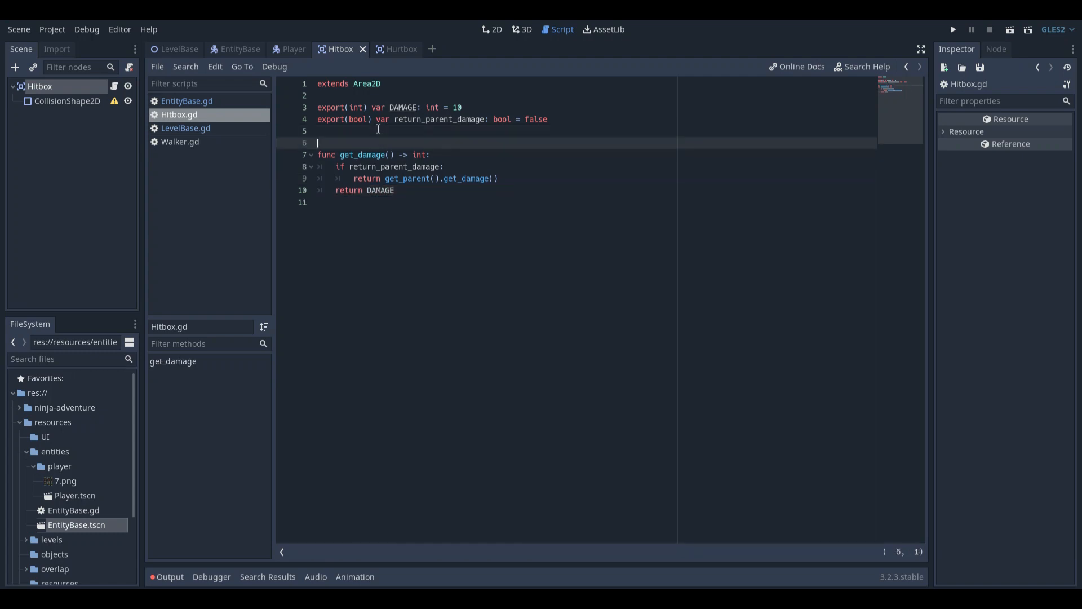
# - In EntityBase.gd start an hp_max: int = 100 variable with a setget setter
pyautogui.click(1044, 133)
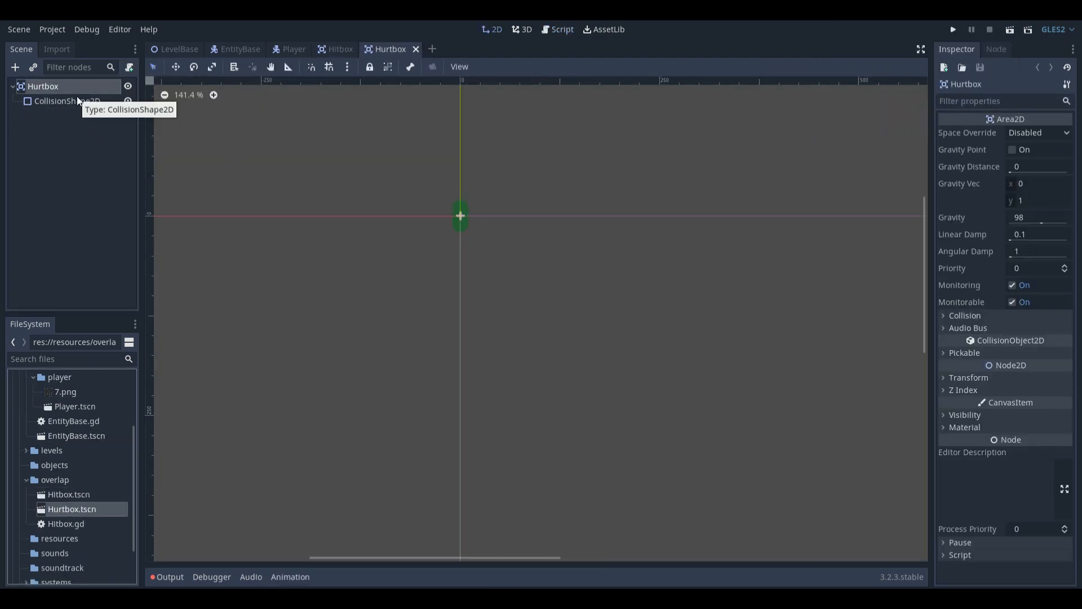
pyautogui.click(560, 29)
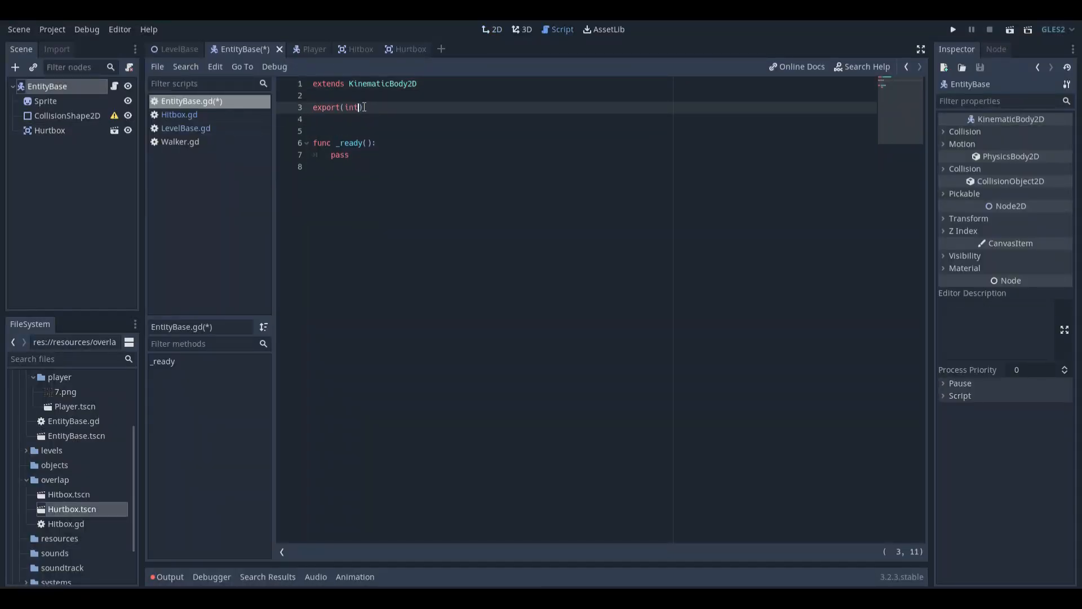
pyautogui.write('var hp_max: int = 100 setget set_')
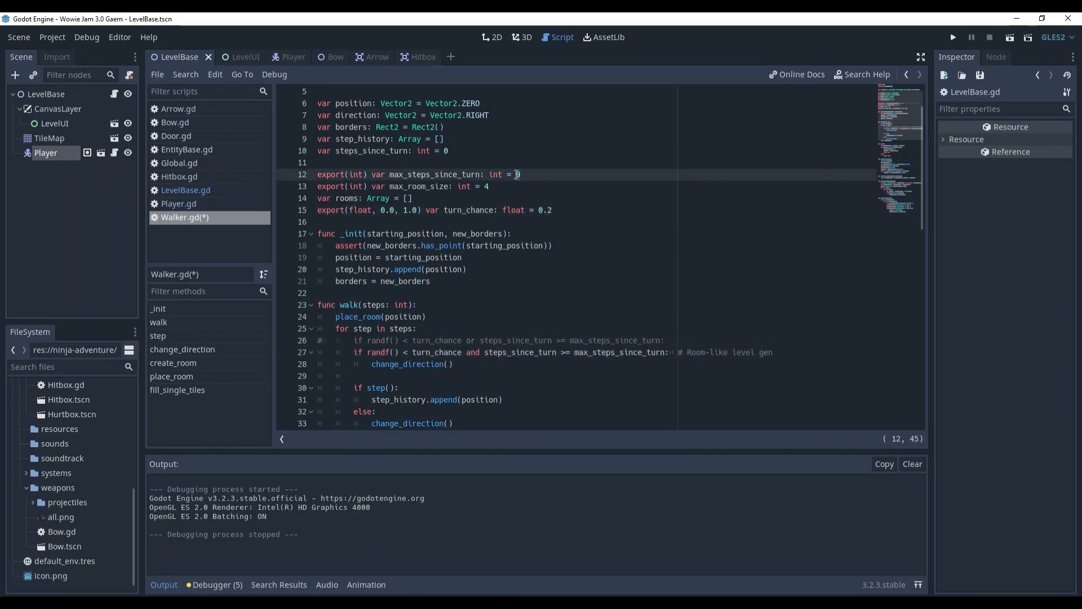
# - Select the LevelBase node and view the level scene in the 2D workspace
pyautogui.click(952, 38)
pyautogui.write('6')
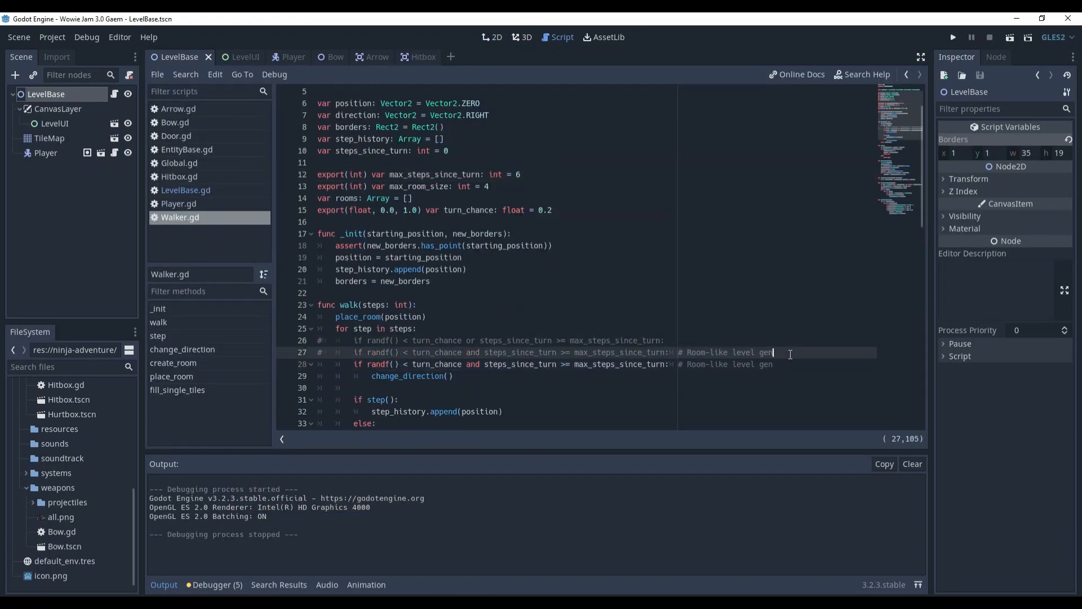
pyautogui.click(952, 37)
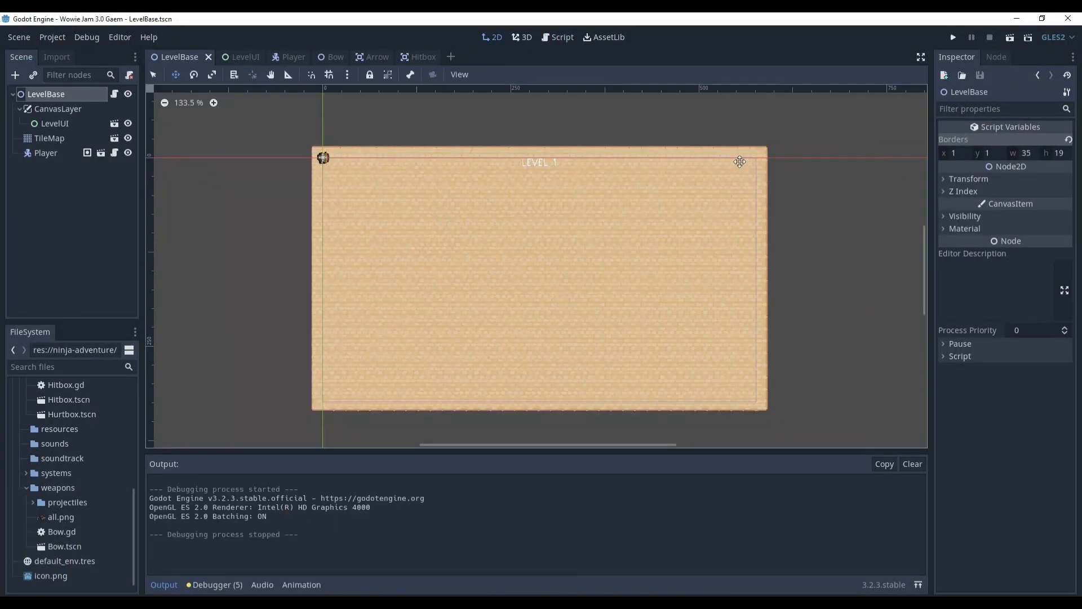
pyautogui.click(952, 37)
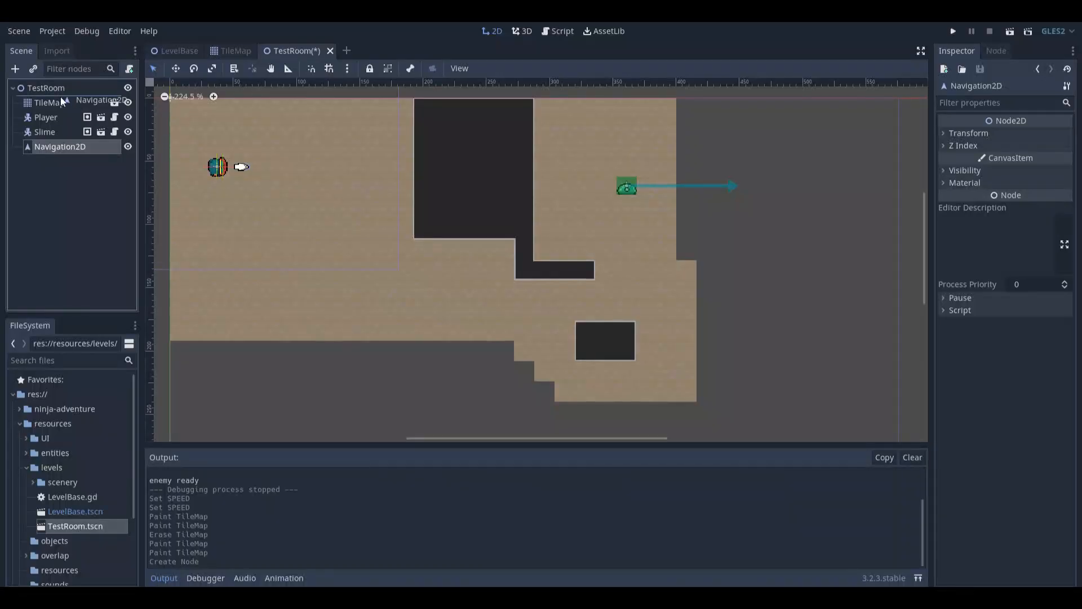
# - Run the test room to try enemy pathfinding, then bring up the enemy's script
pyautogui.click(953, 31)
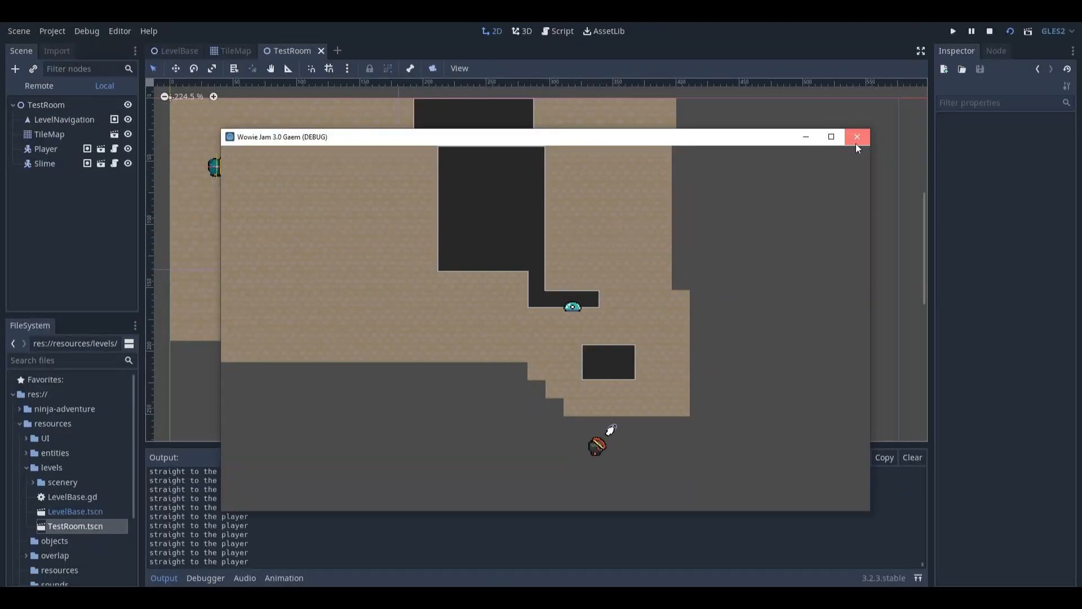
pyautogui.click(858, 136)
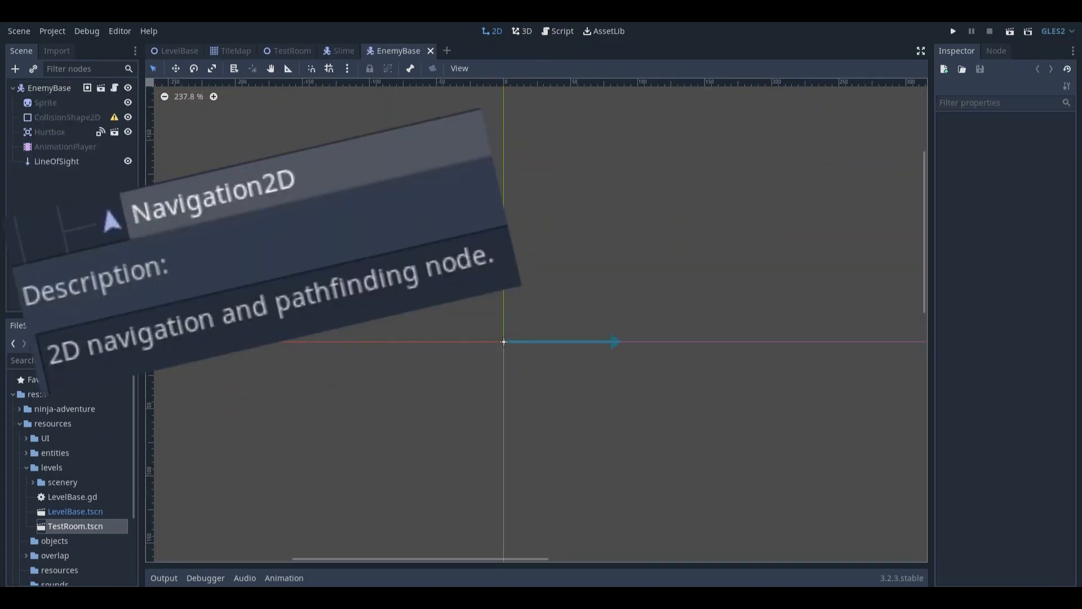
pyautogui.click(951, 32)
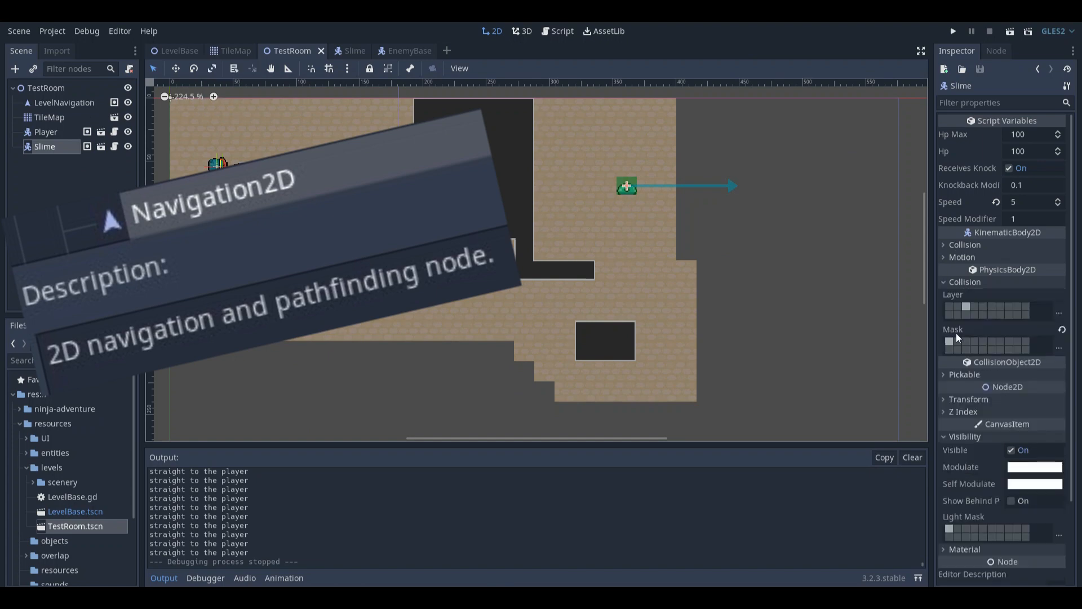
pyautogui.click(48, 116)
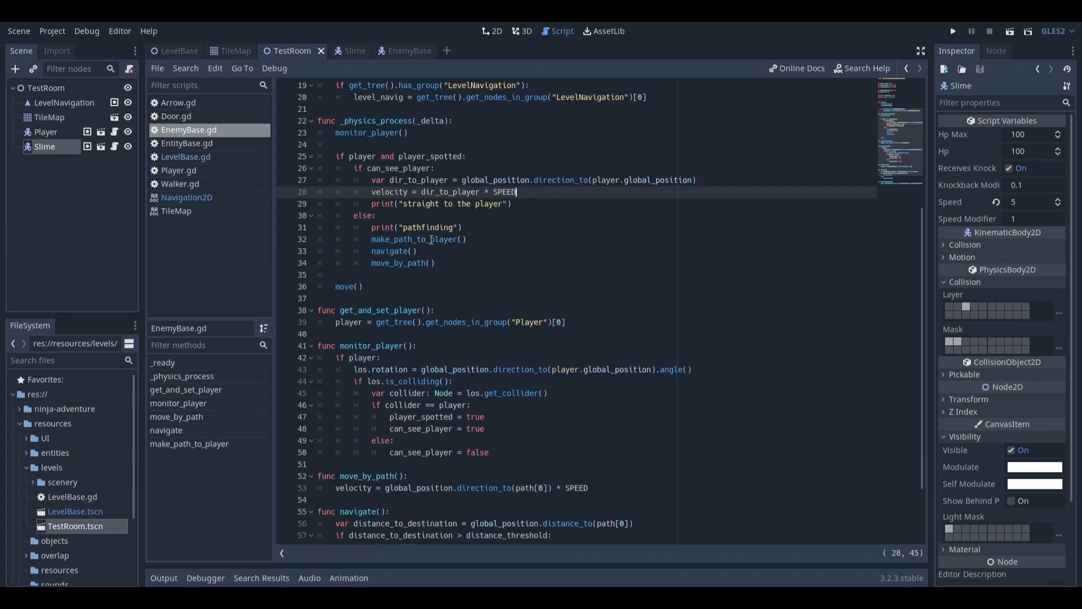
# - Debug EnemyBase.gd navigate() with an 'if path' check and return to the 2D test room
pyautogui.click(345, 50)
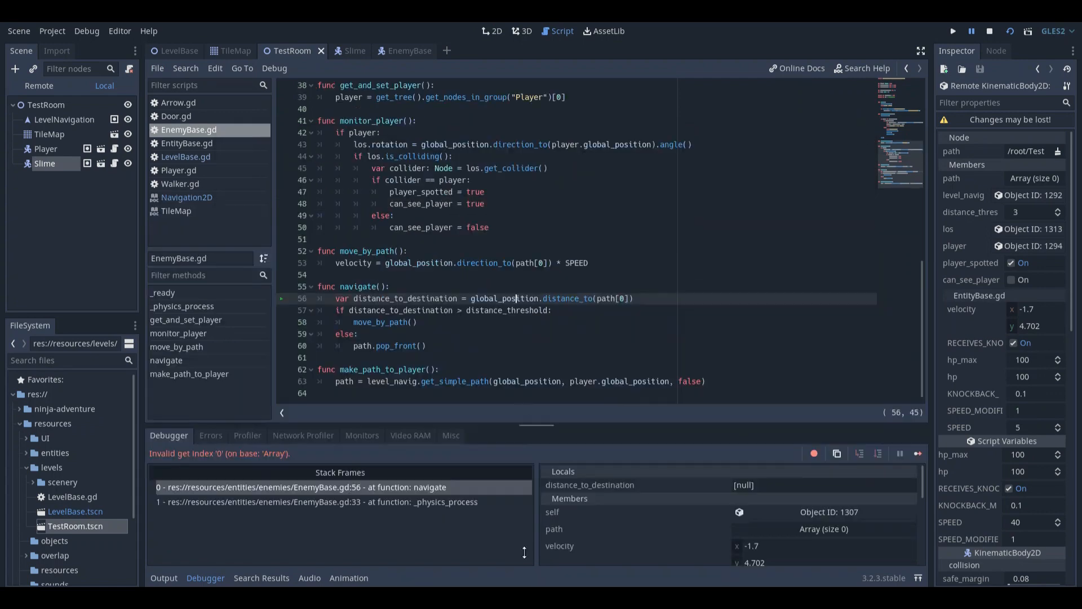
pyautogui.click(390, 286)
pyautogui.write('if path')
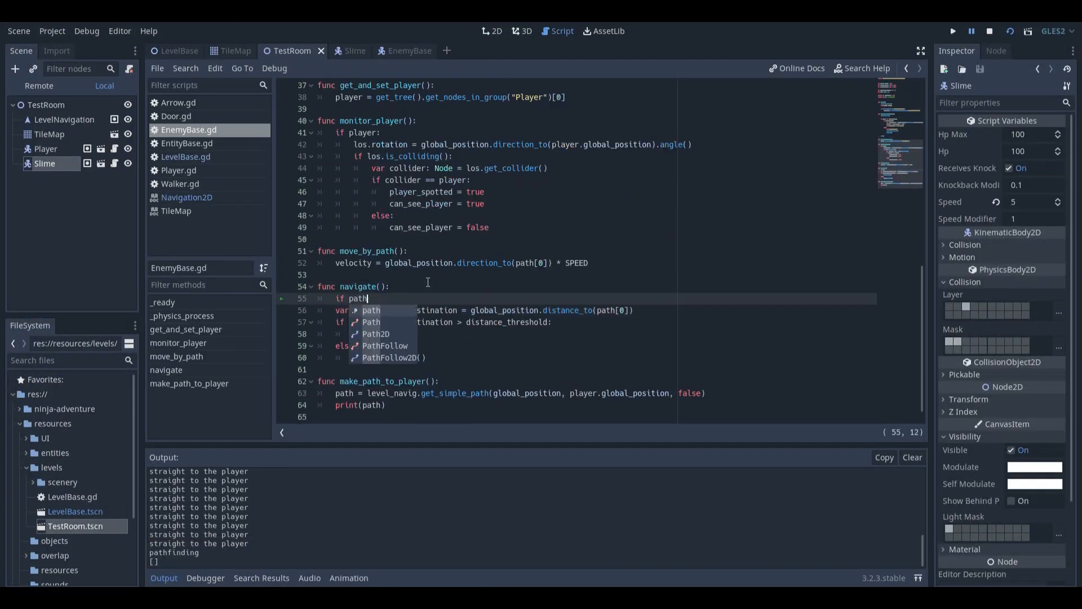
pyautogui.click(951, 32)
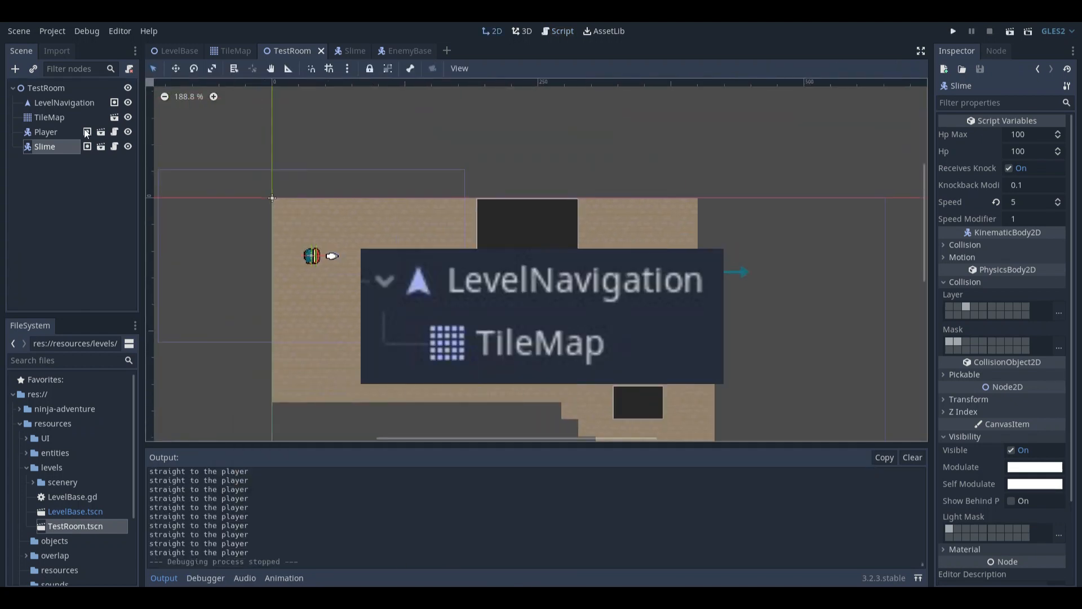
pyautogui.click(46, 132)
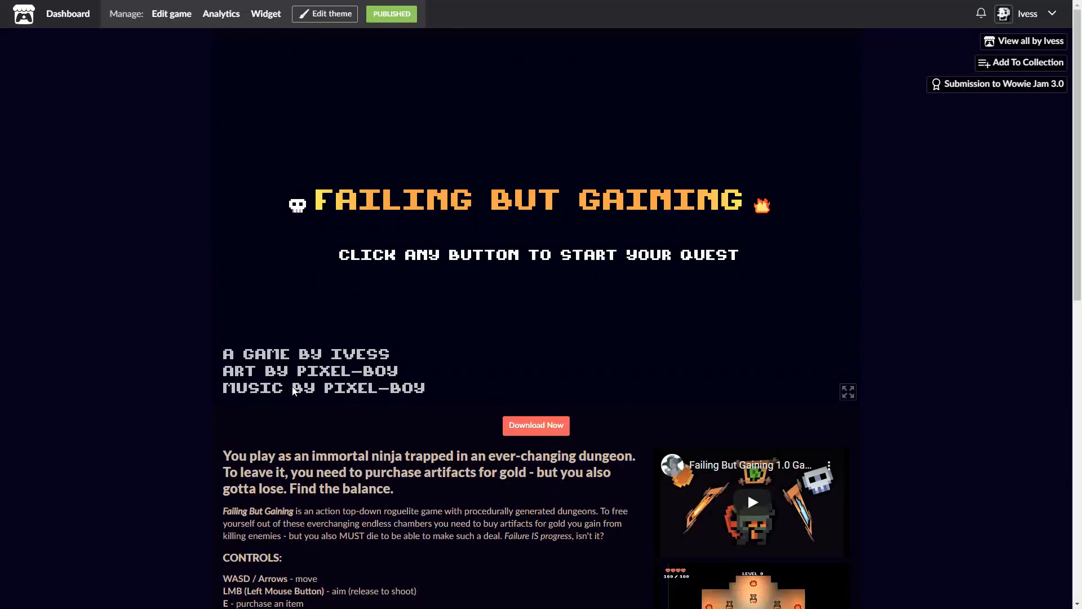
pyautogui.moveTo(766, 280)
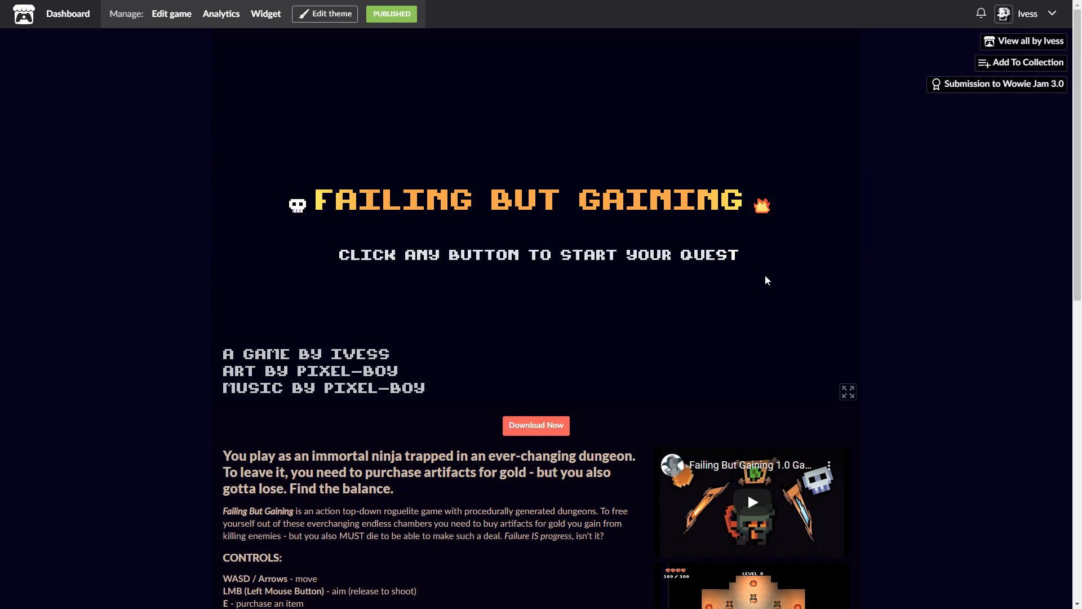
# - Leave the comment 'wow amazing gae' on the game's itch.io page
pyautogui.scroll(-3)
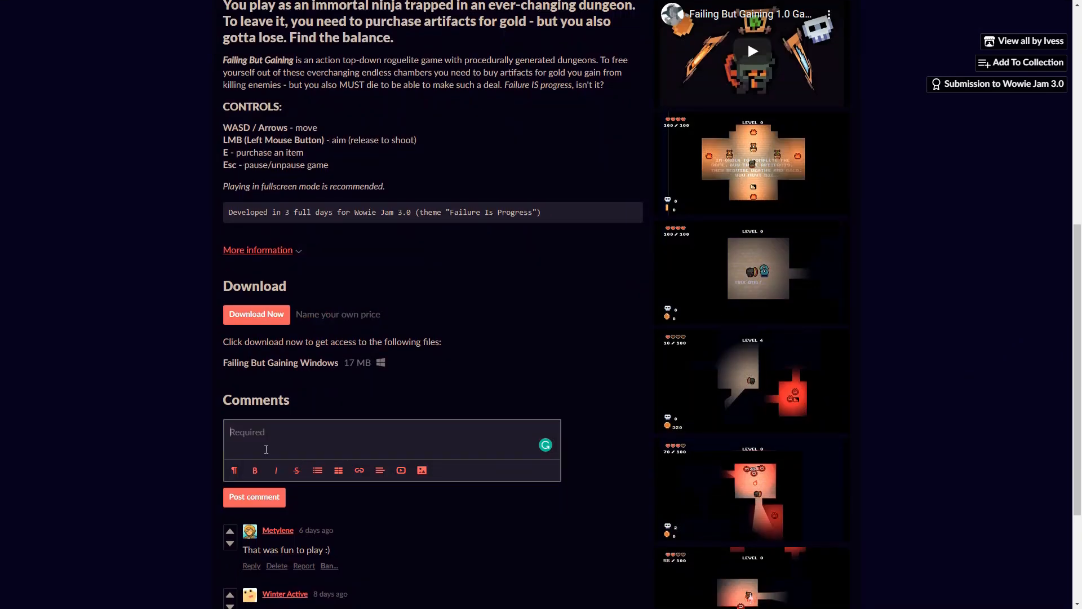
pyautogui.write('wow amazing gae')
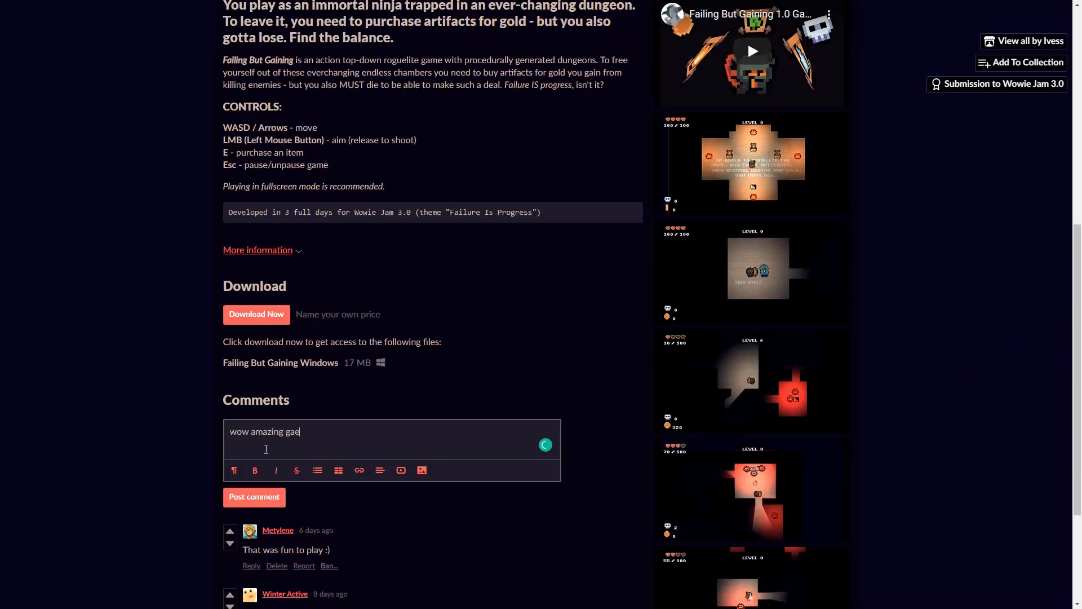
pyautogui.scroll(3)
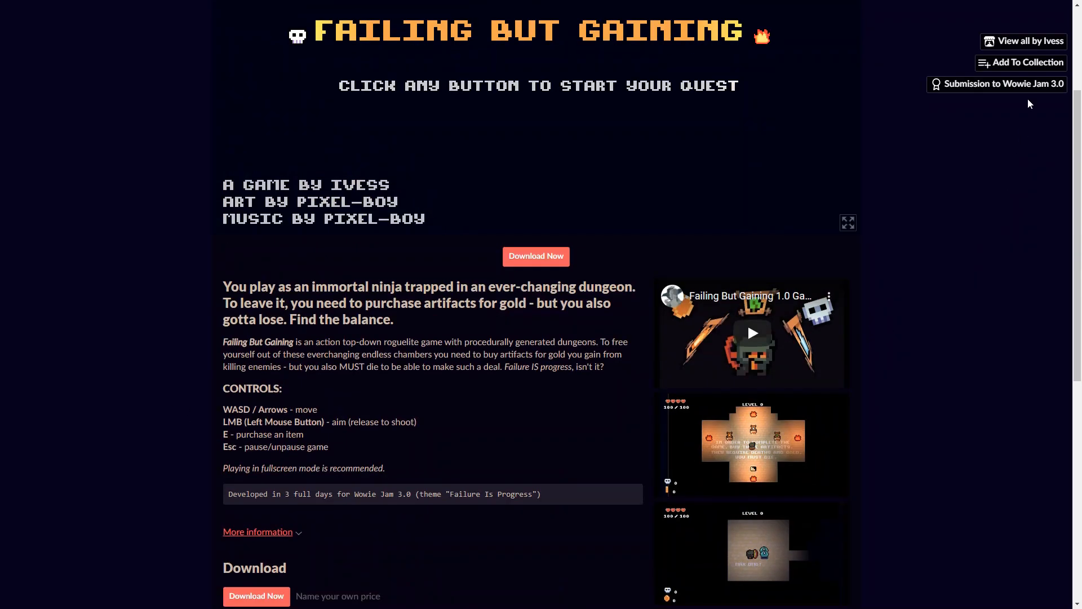
# - Add Failing But Gaining to the 'Amazing projects' collection
pyautogui.click(1026, 62)
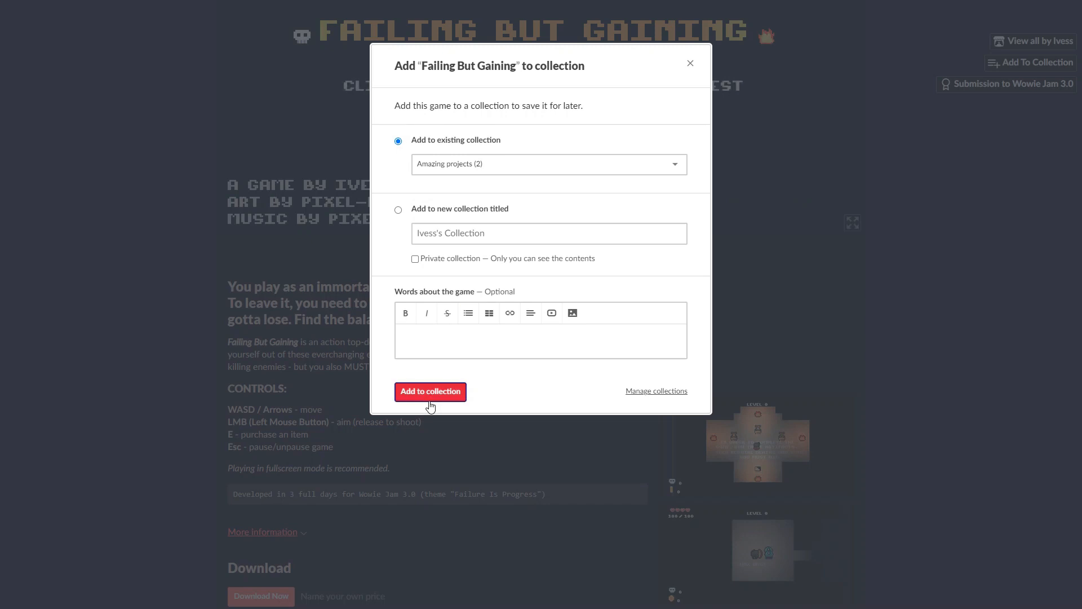
pyautogui.click(429, 391)
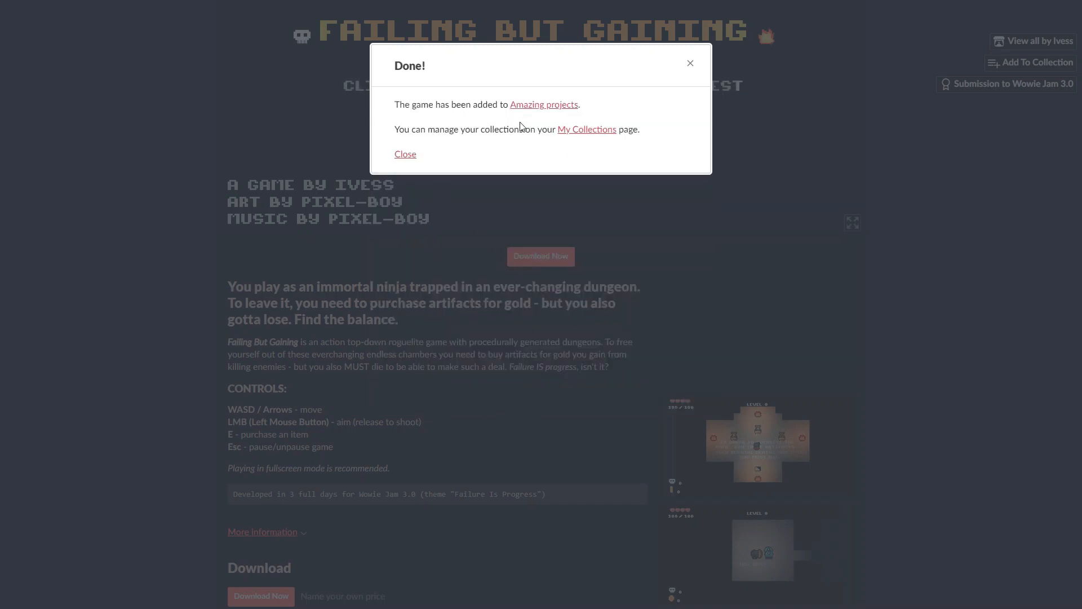